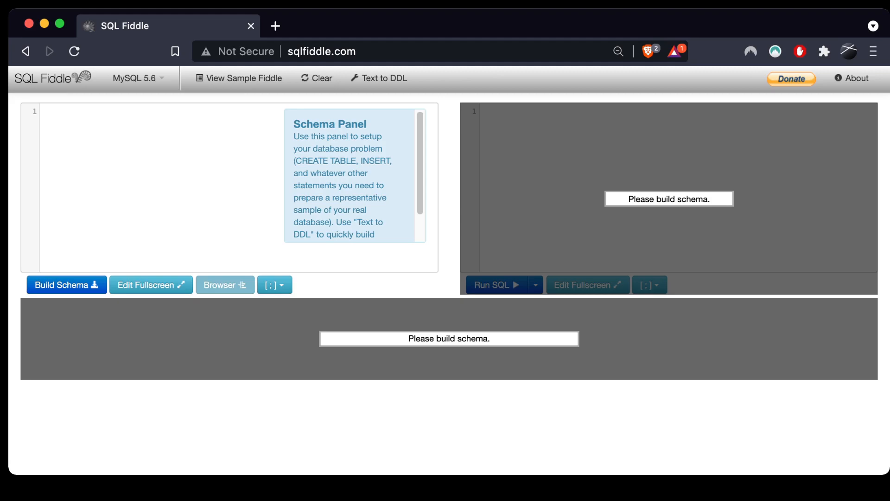
- Select MS SQL Server 2017 as the database engine instead of MySQL 5.6
left_click(137, 78)
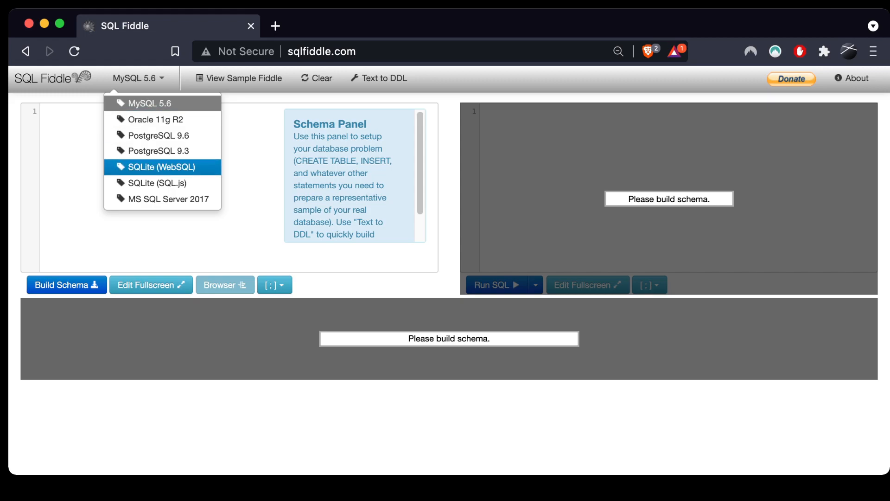
mouse_move(163, 198)
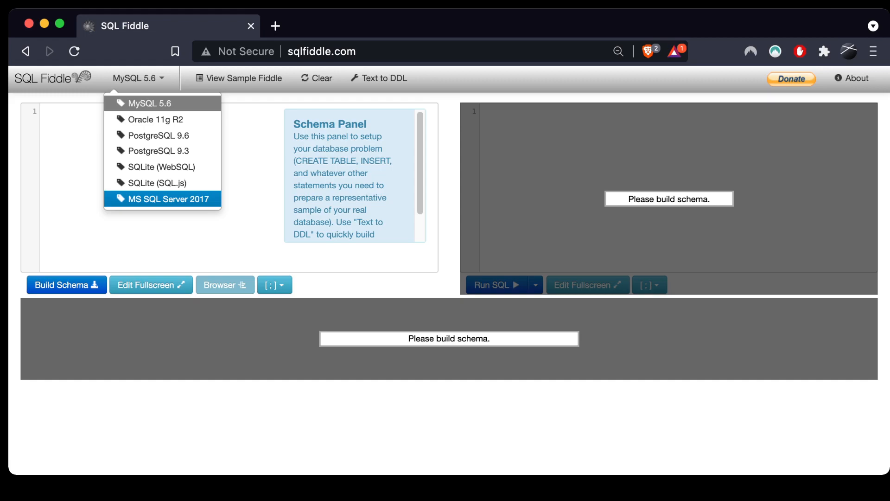
left_click(162, 198)
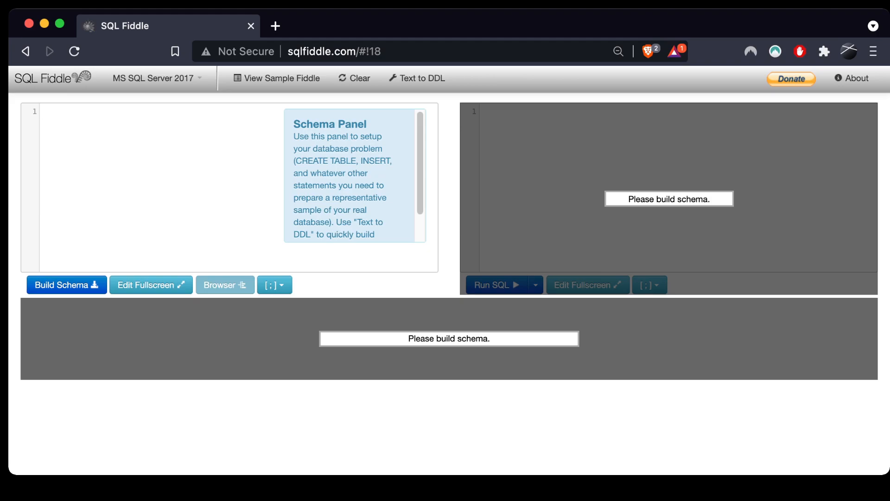
- Enter CREATE TABLE test ( id INT, first_name VARCHAR(200) ); in the schema panel
type("CREAT")
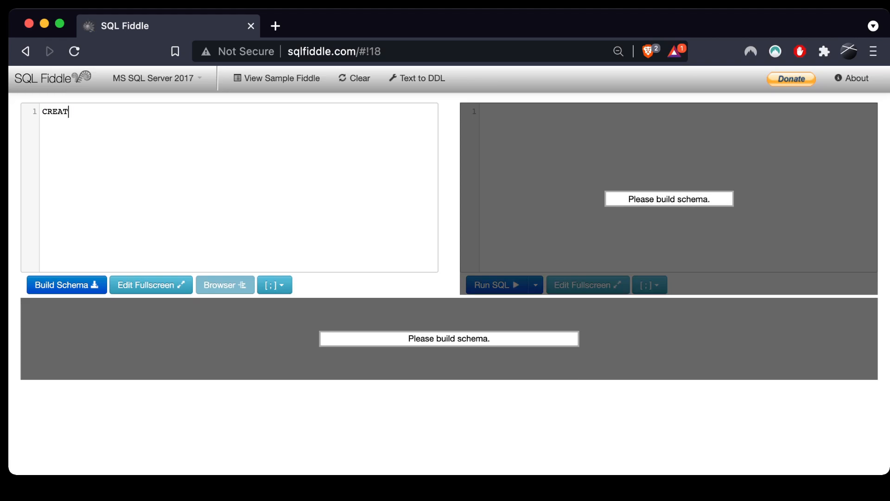
type("E TABLE")
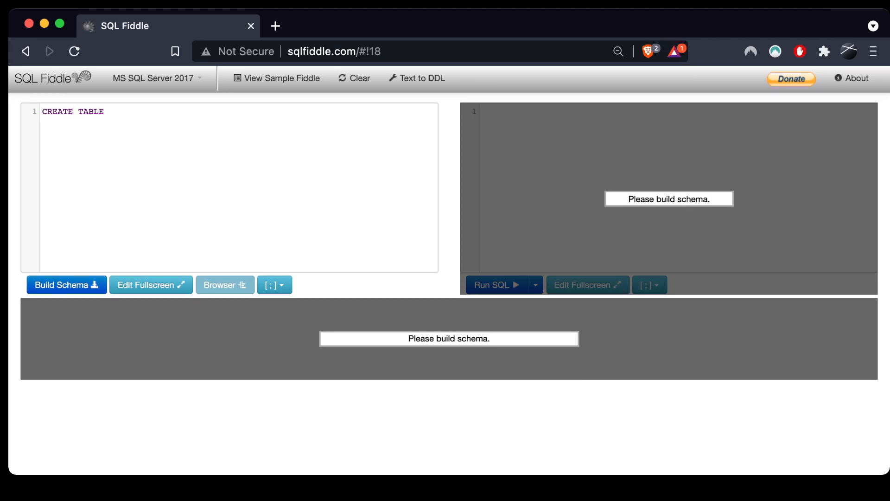
type("test")
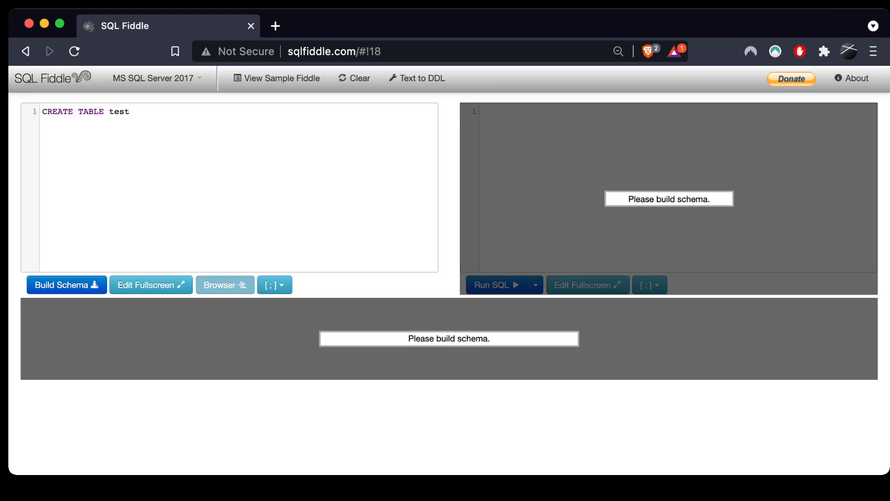
type("(")
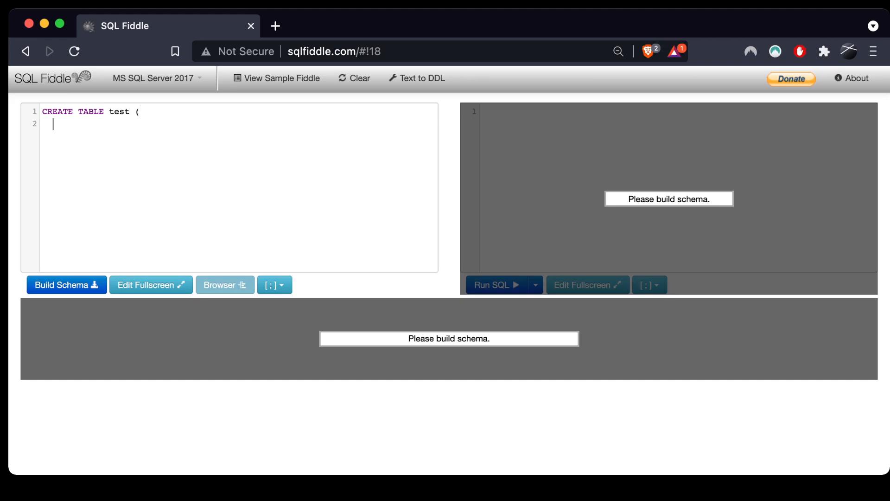
type("id IN")
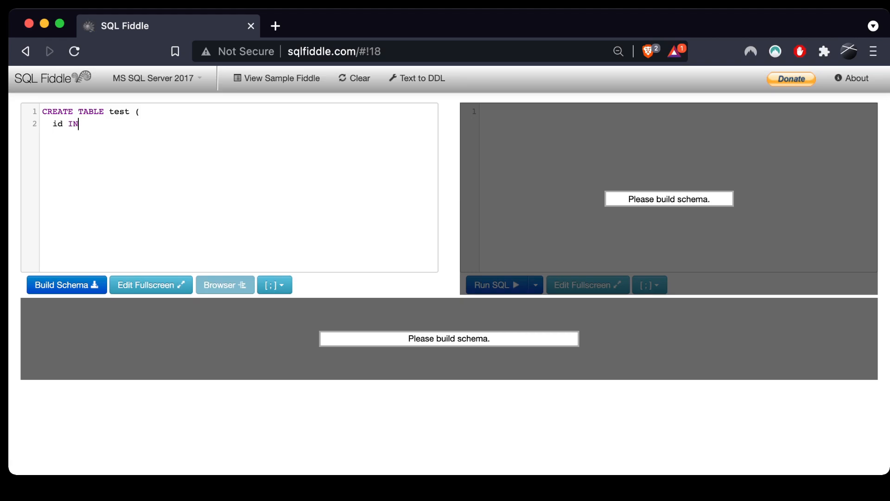
type("T,")
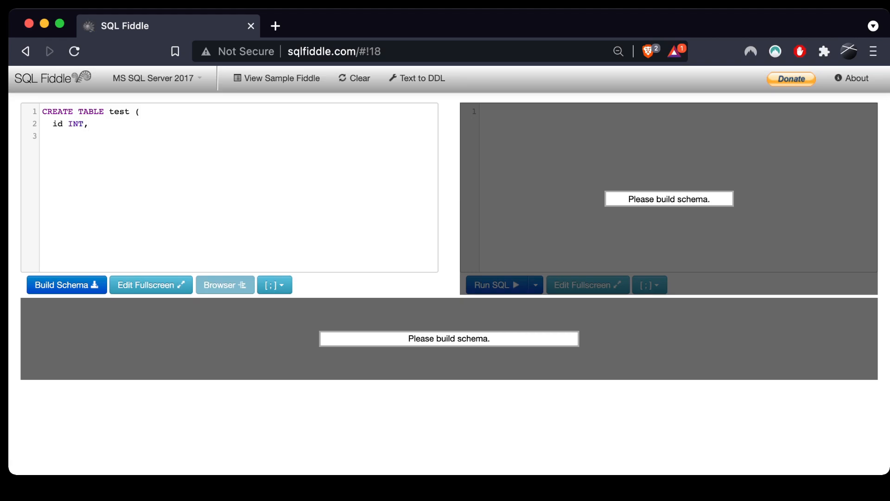
type("first_nam")
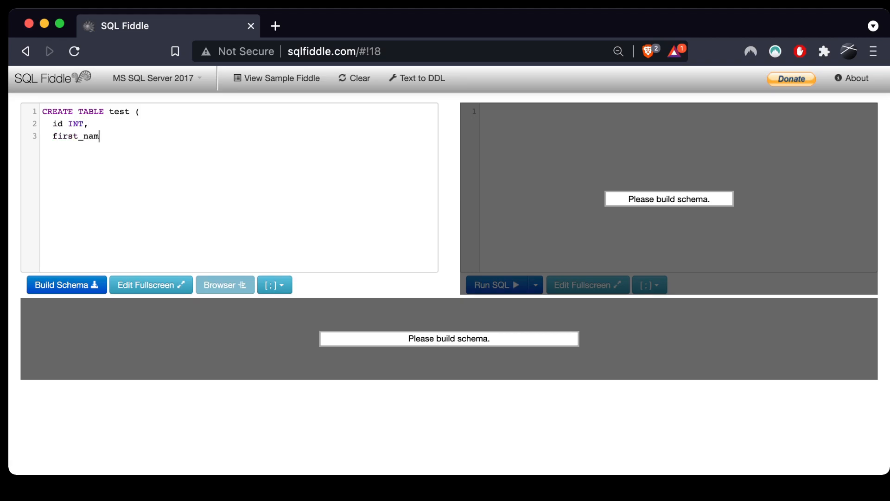
type("e VAR")
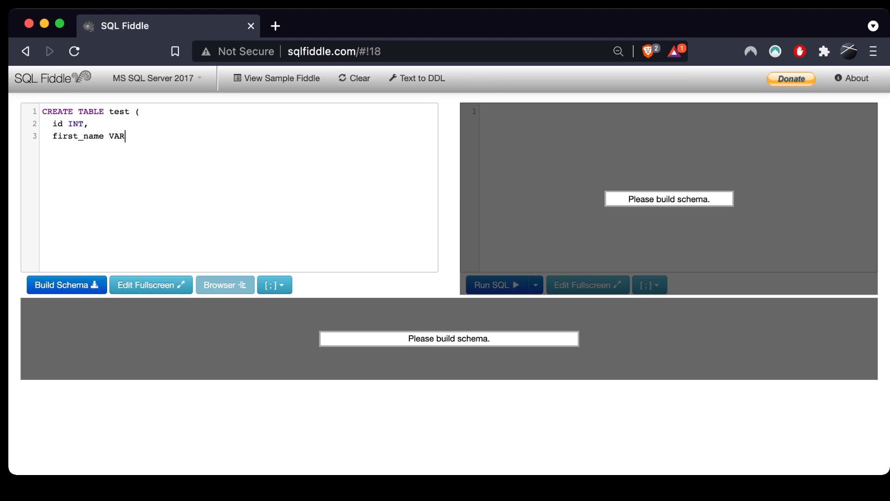
type("CHAR")
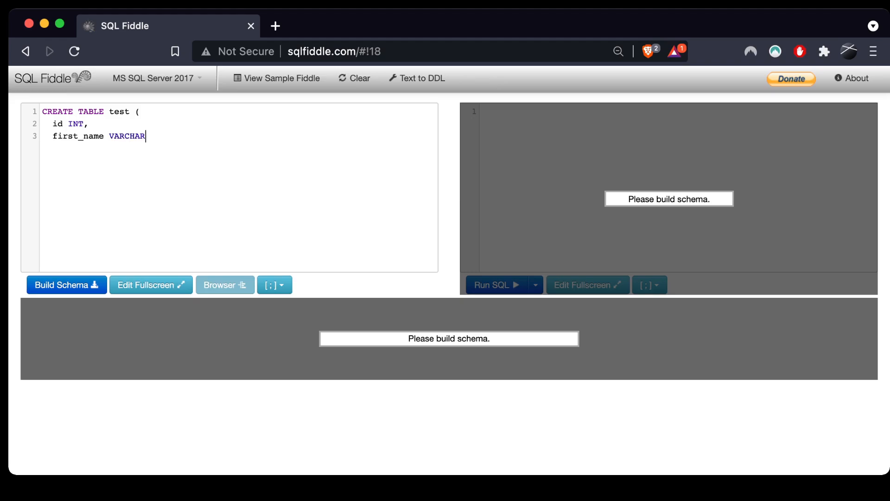
type("(2")
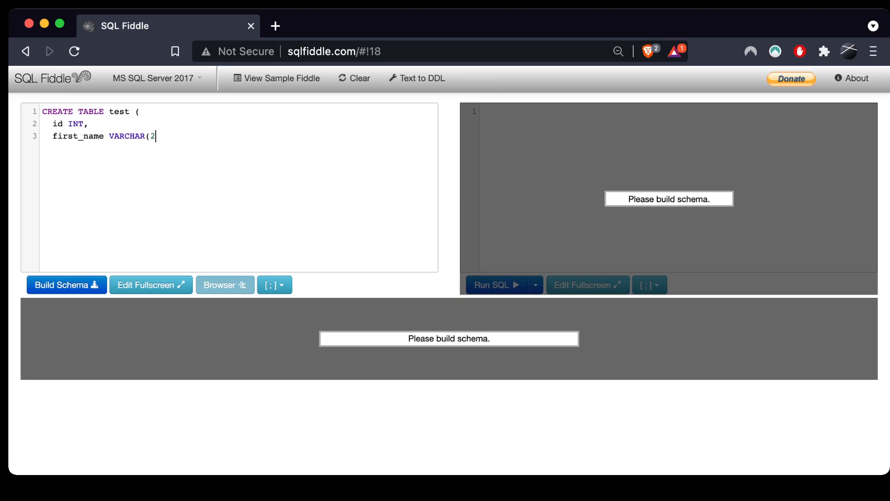
type("00")
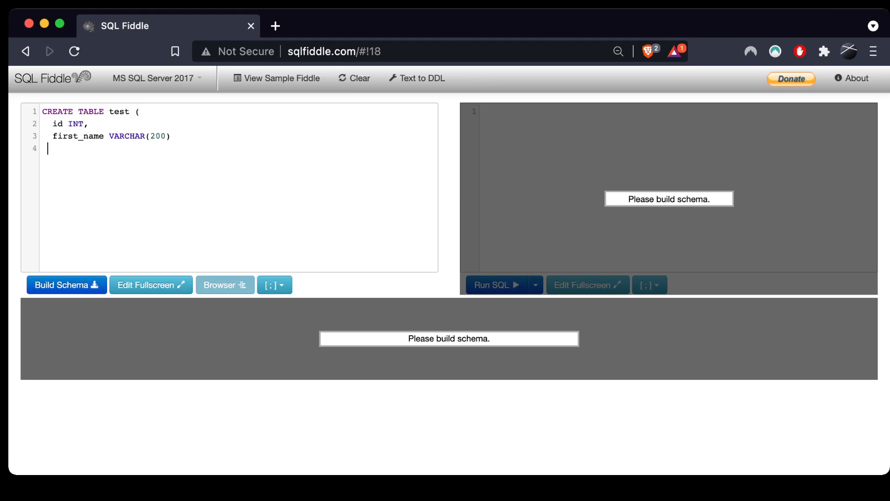
type(");")
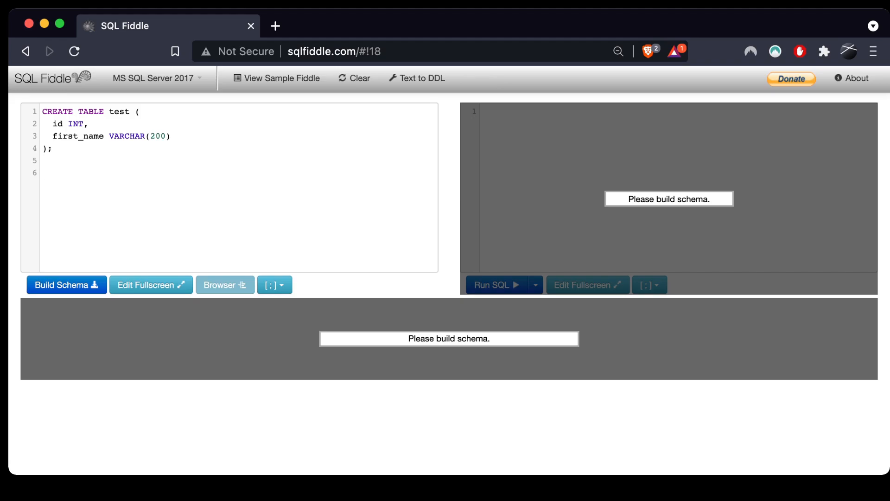
- Begin INSERT INTO test (id, first_name) VALUES with row (1, 'Juan')
type("INSERT INTO")
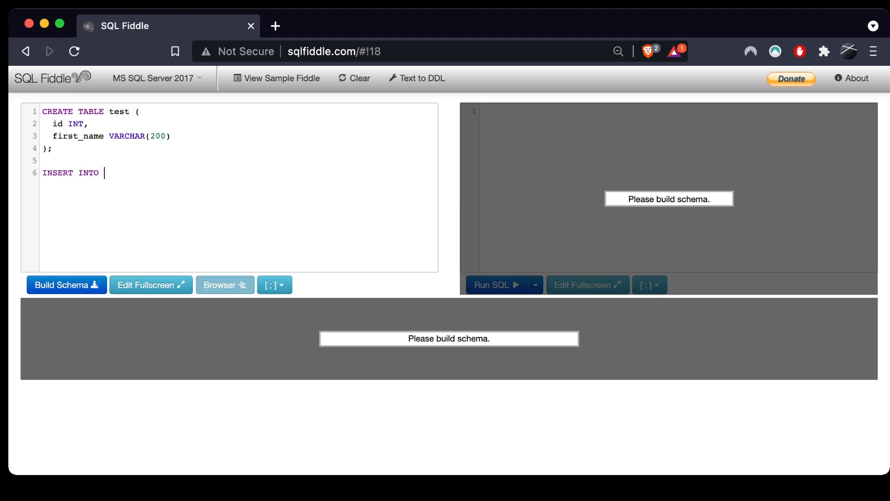
type("test")
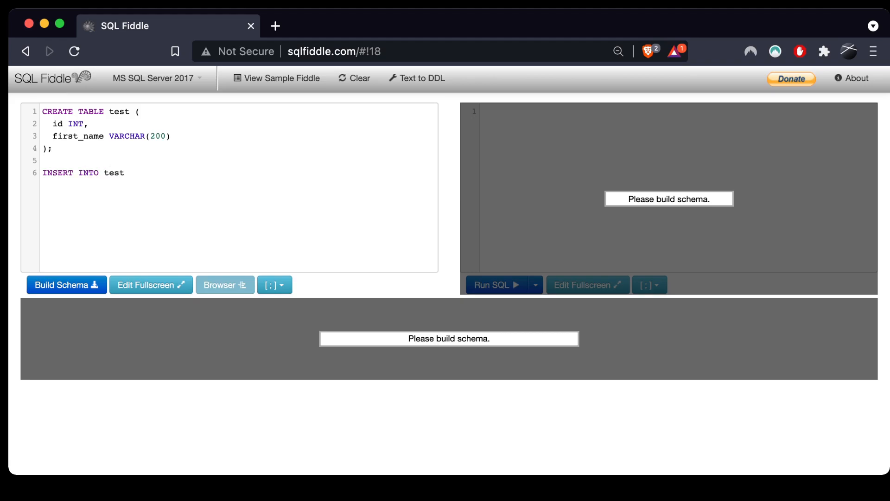
type("(i")
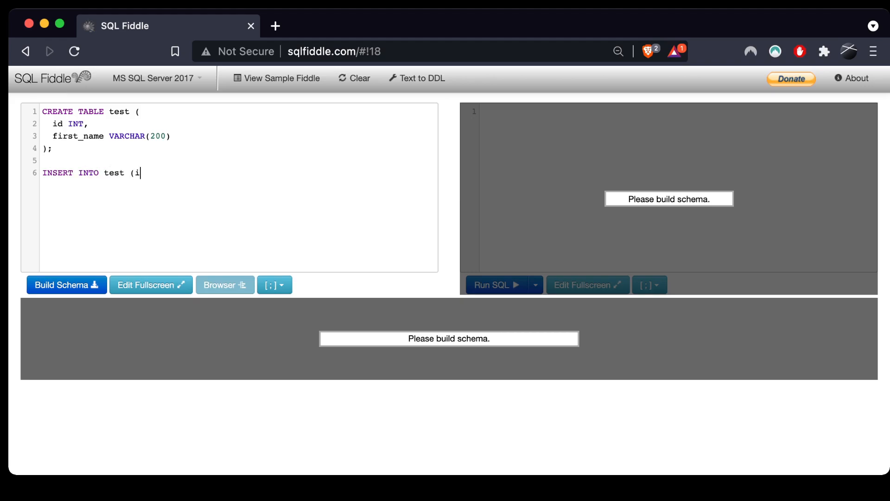
type("d, fir")
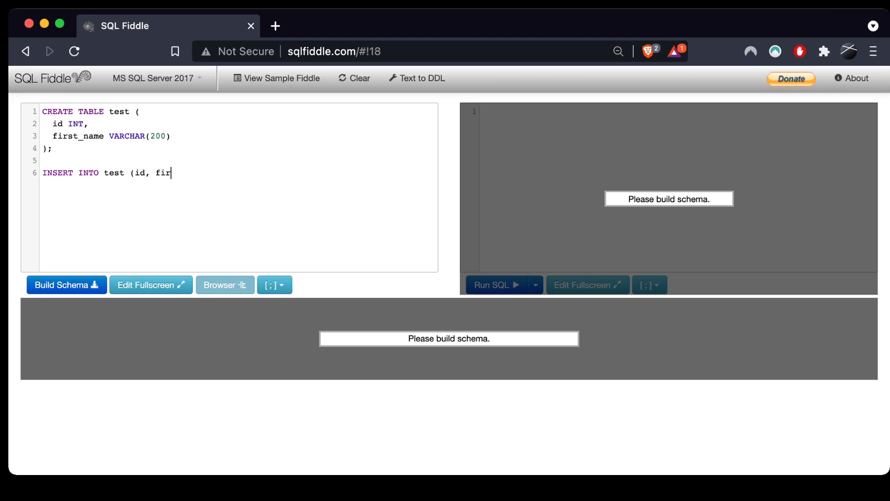
type("st_name")
type("V")
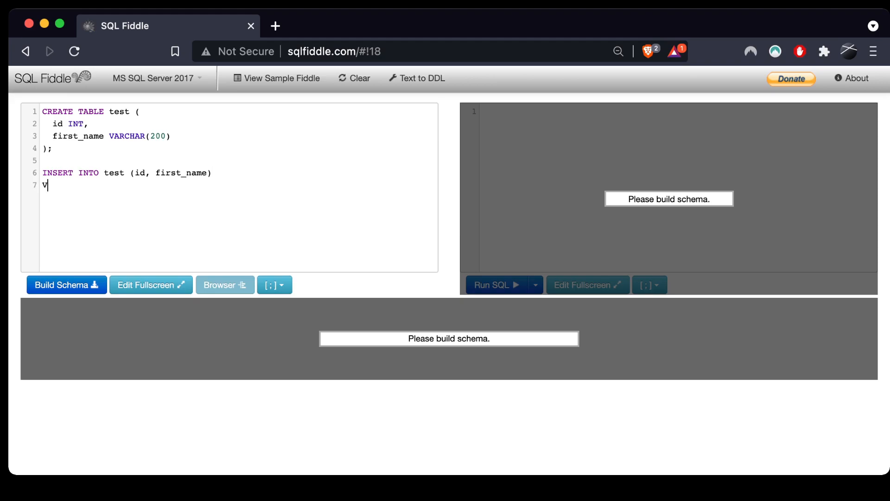
type("ALUES")
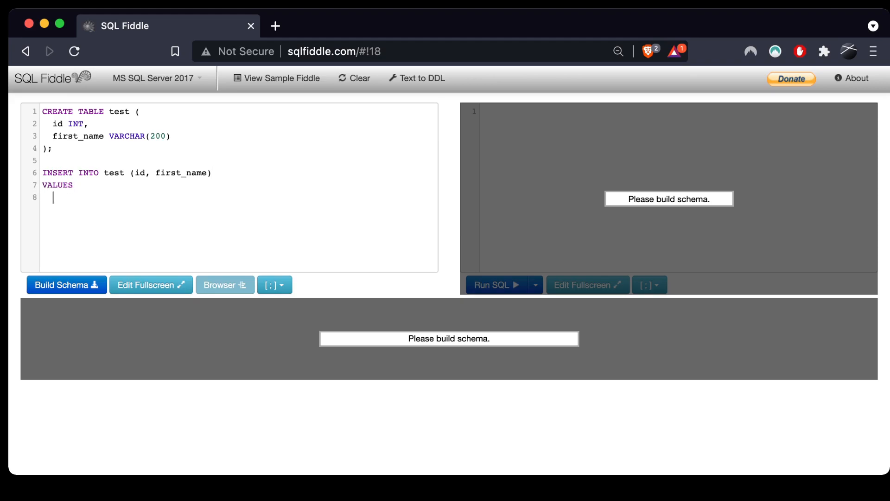
type("(1,")
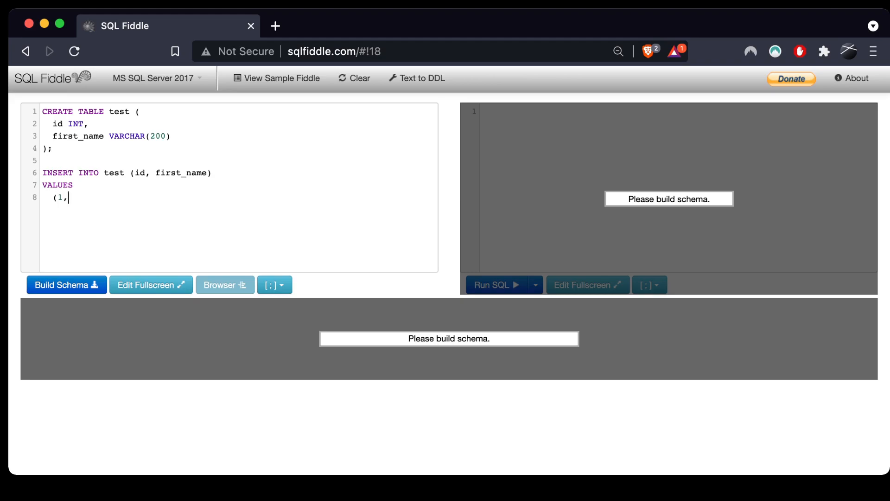
type("'J")
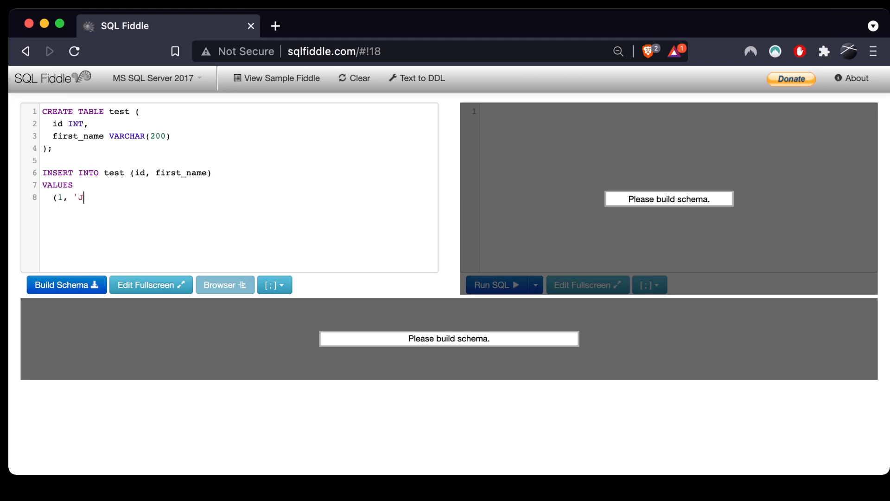
type("uan')")
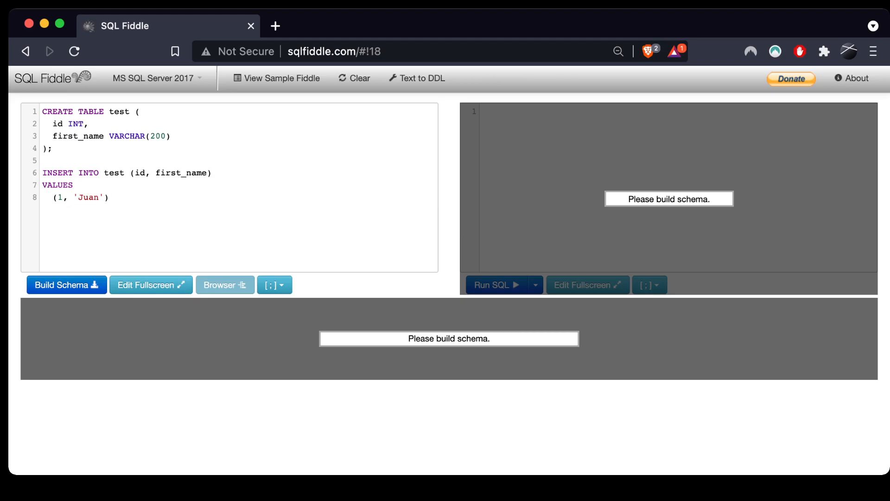
type(",")
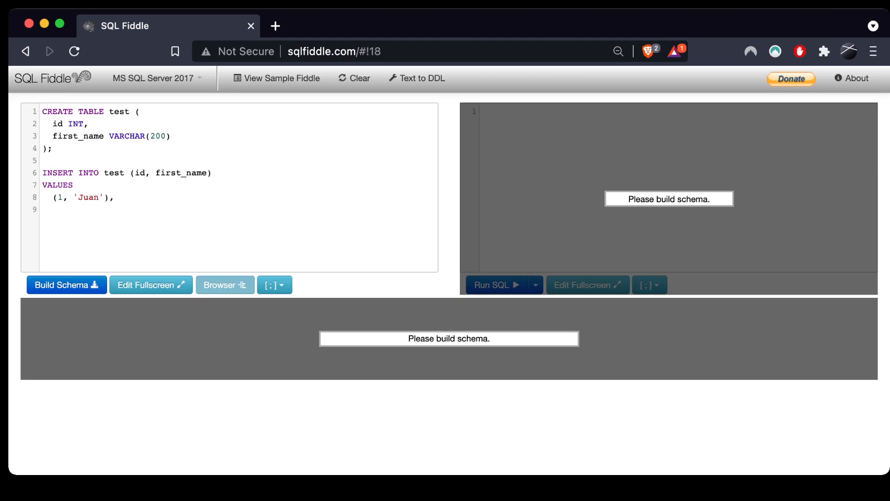
- Add rows (2, ''), (3, NULL), blank-space names, and (6, 'Carlos'), ending with a semicolon
type("(2,")
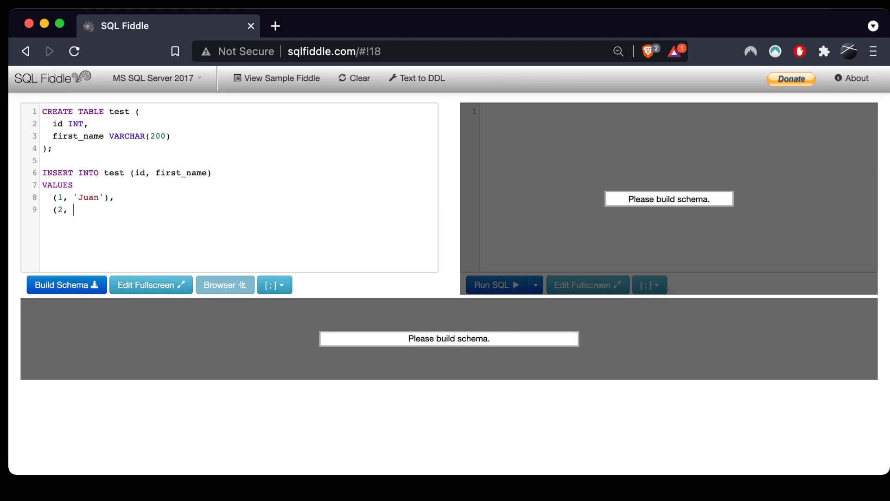
type("''),")
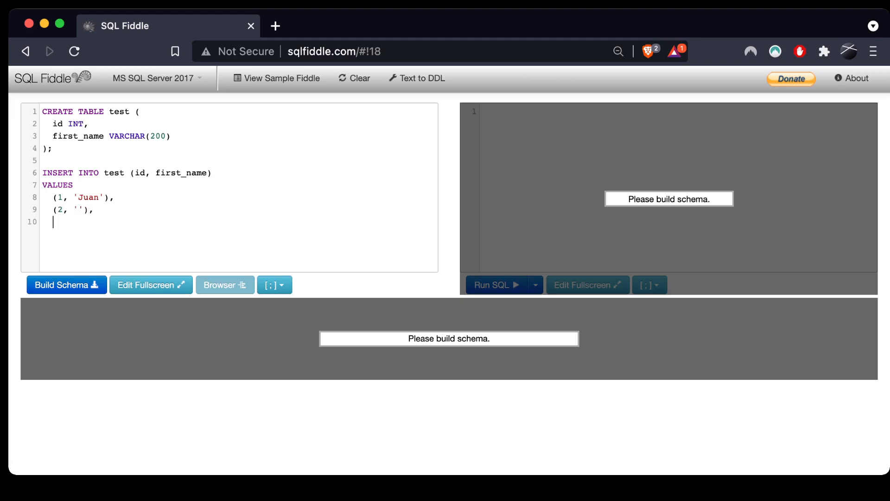
type("(3, N")
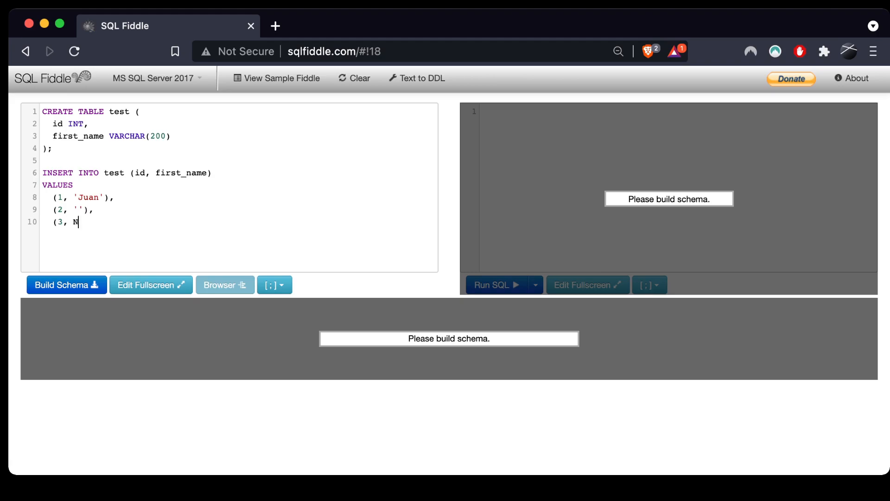
type("ULL)")
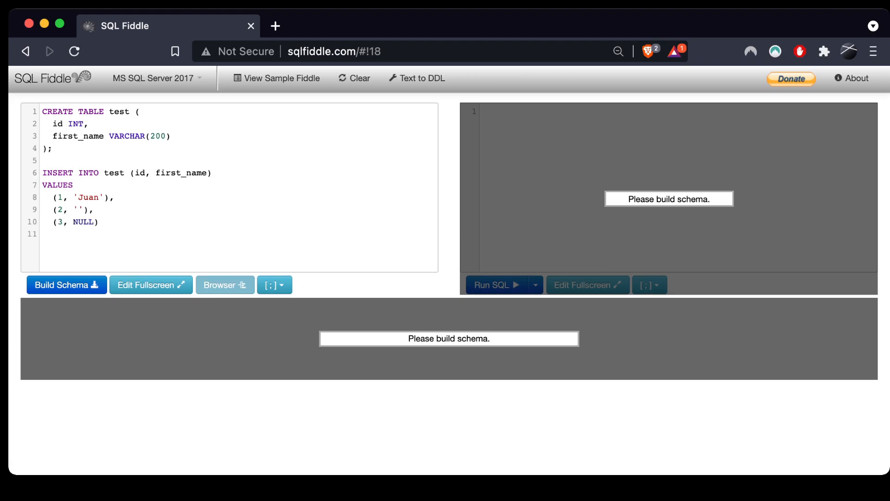
type(",")
type("(4, '    '),")
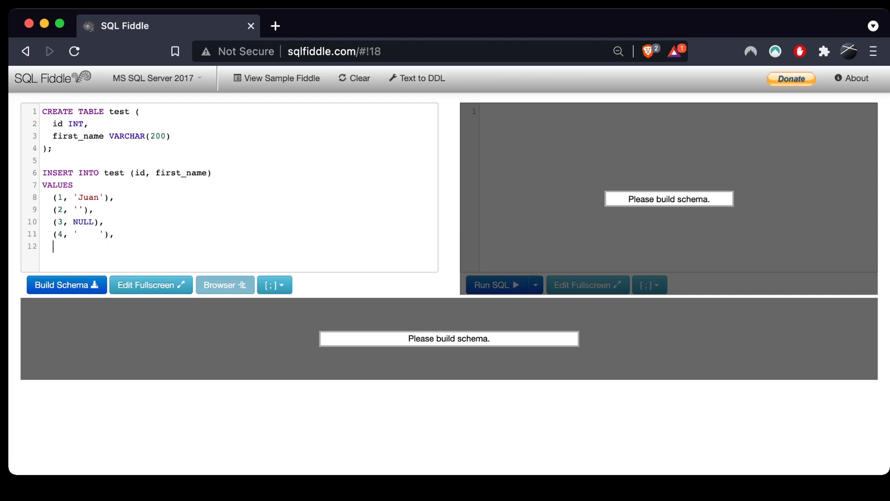
type("(5,")
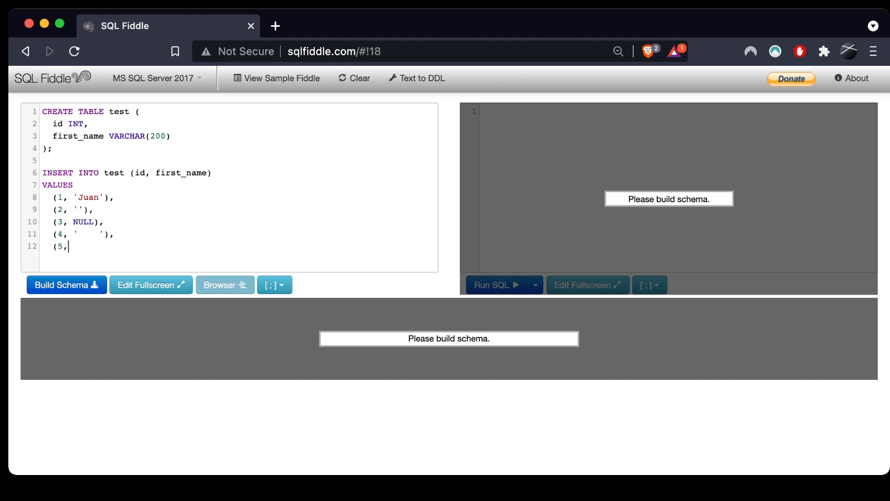
type("'  '),")
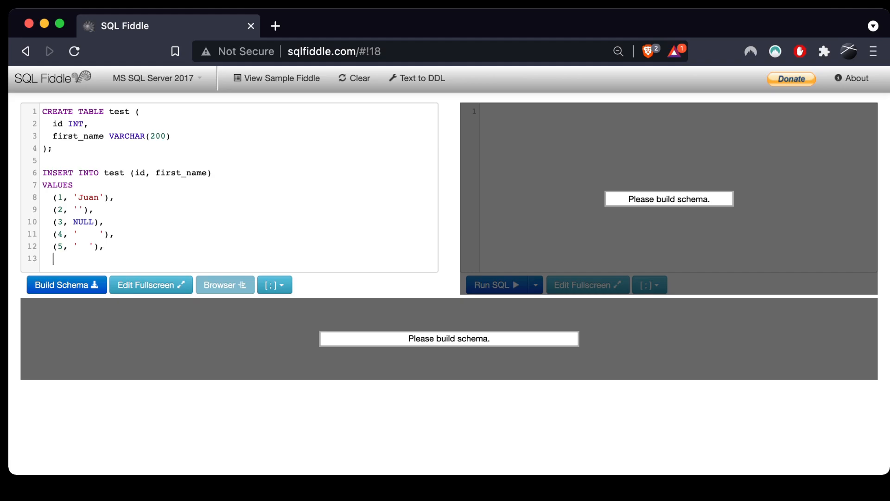
type("(")
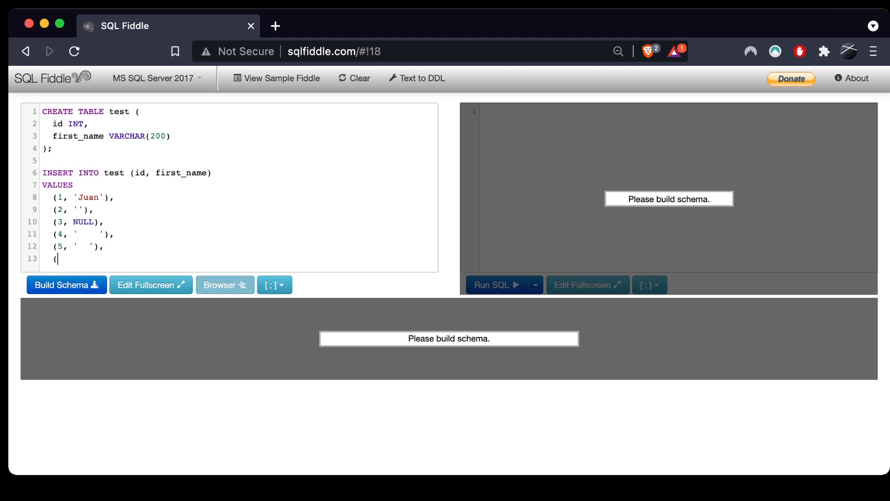
type("6")
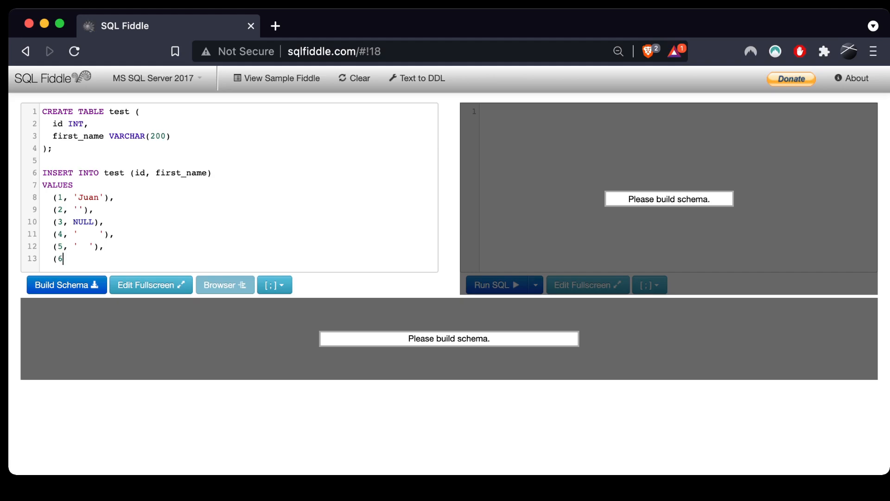
type(", '")
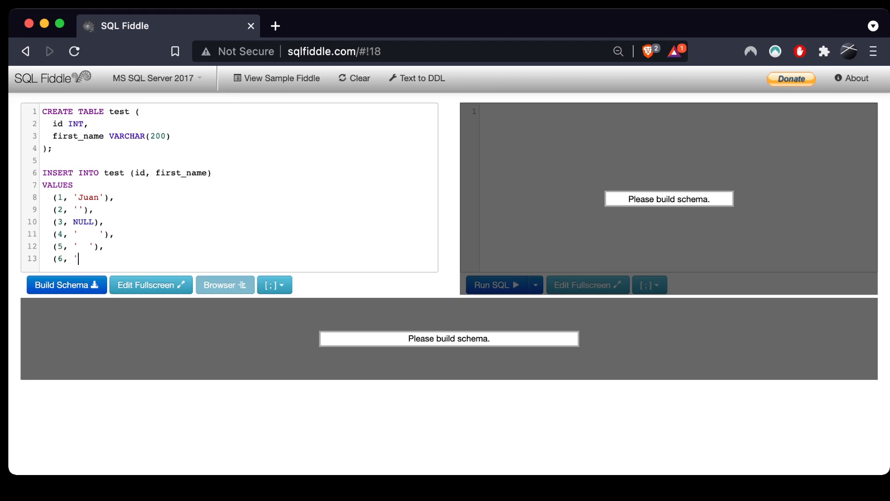
type("Carlos')")
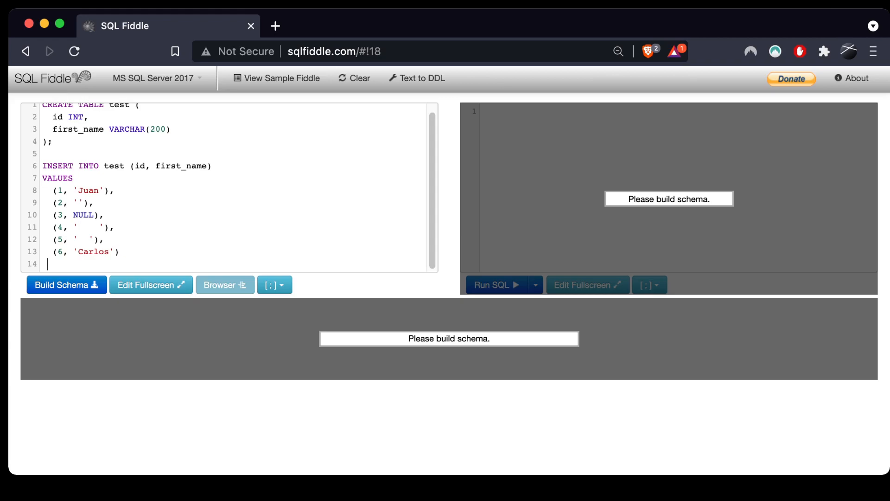
type(";")
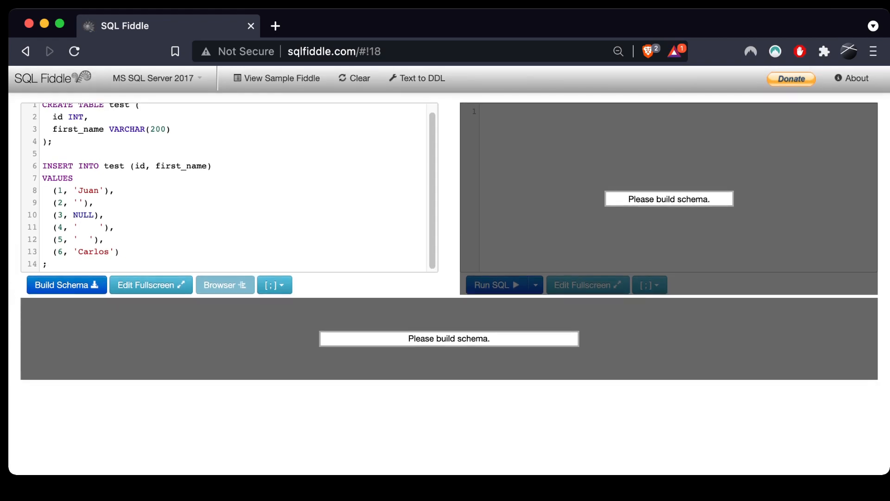
- Build the schema so the test table with six rows is ready on MS SQL Server 2017
left_click(66, 284)
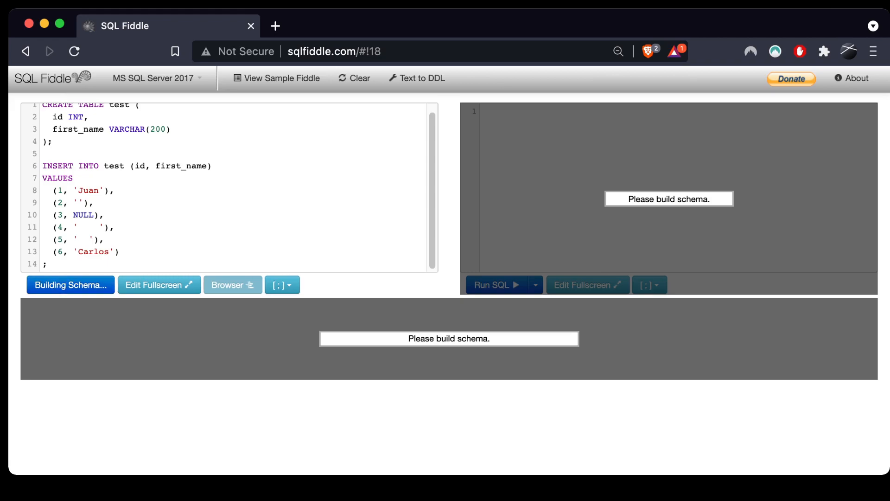
left_click(69, 284)
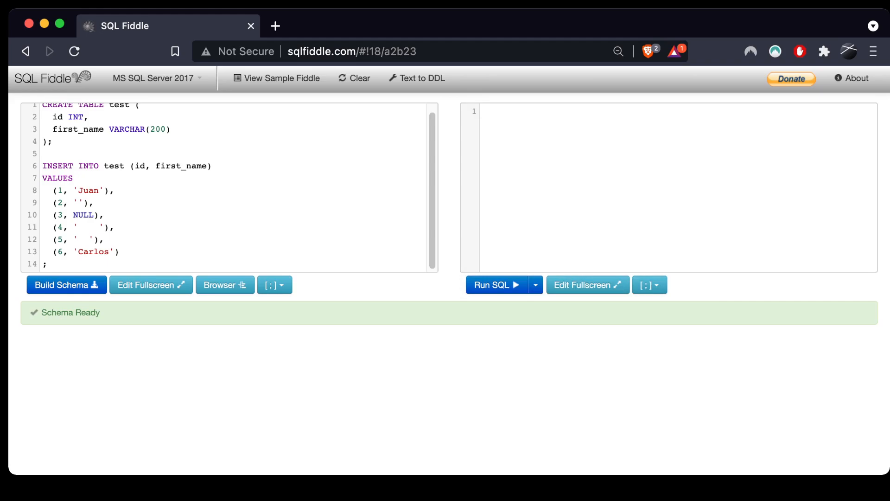
- Run SELECT * FROM test; to return all six rows including empty and null names
type("SE")
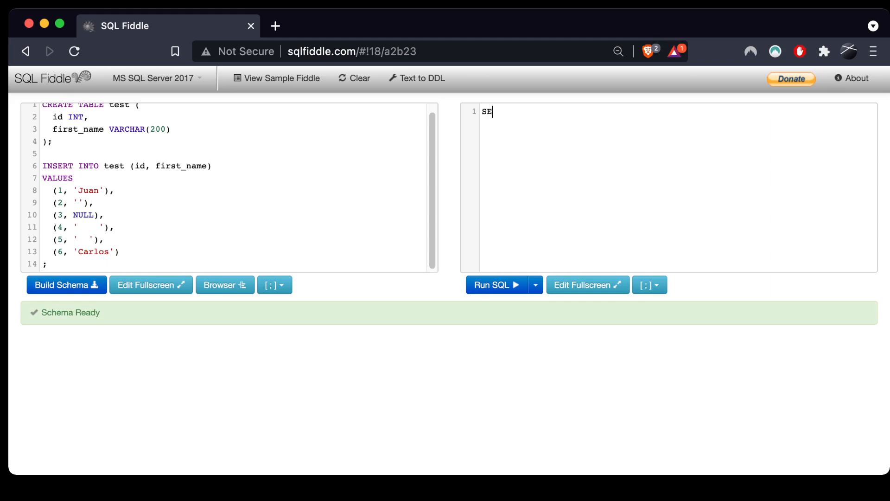
type("LECT * FROM")
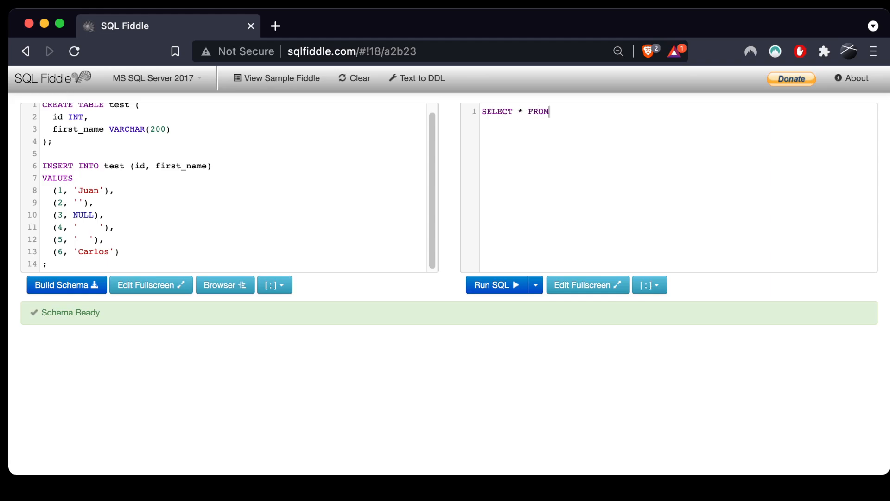
type("test;")
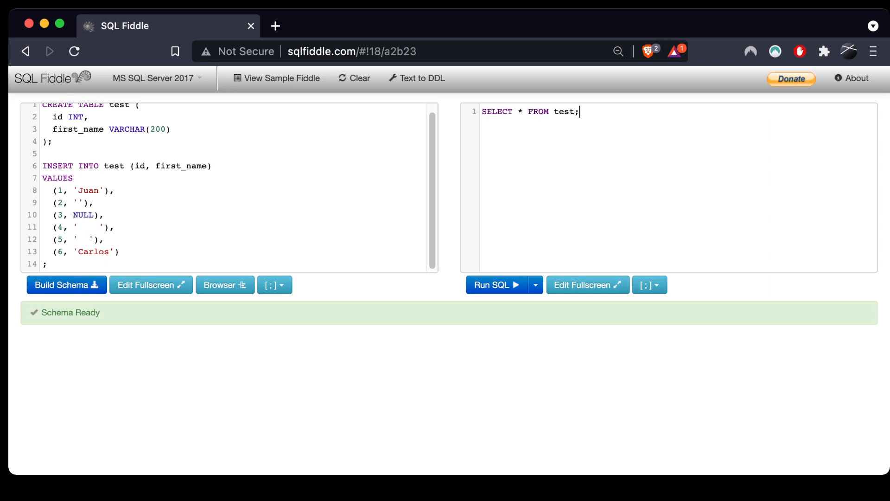
left_click(496, 284)
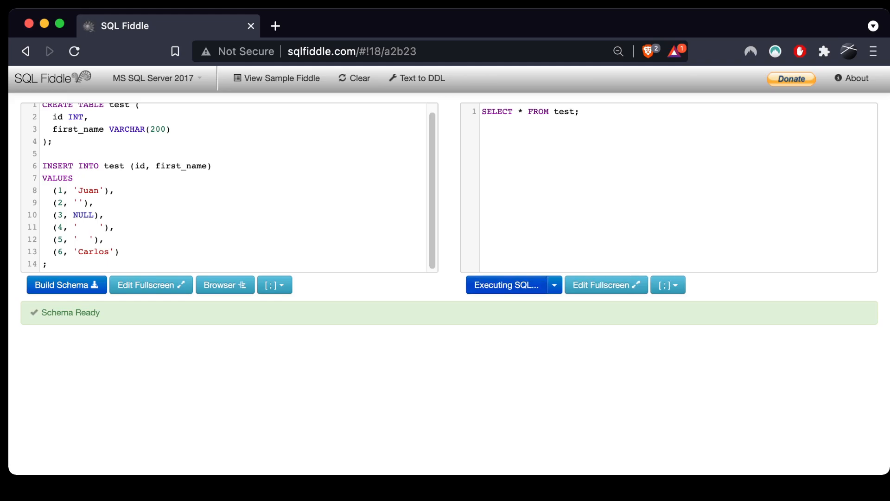
left_click(491, 285)
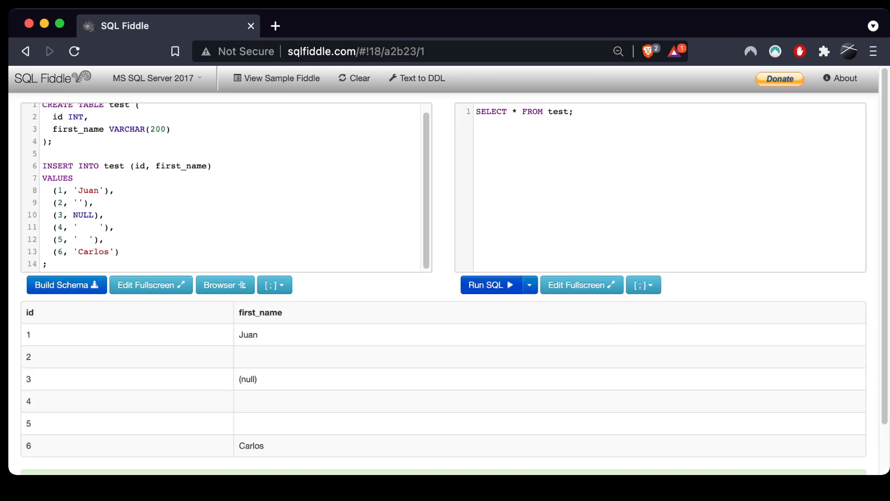
scroll("down", 3)
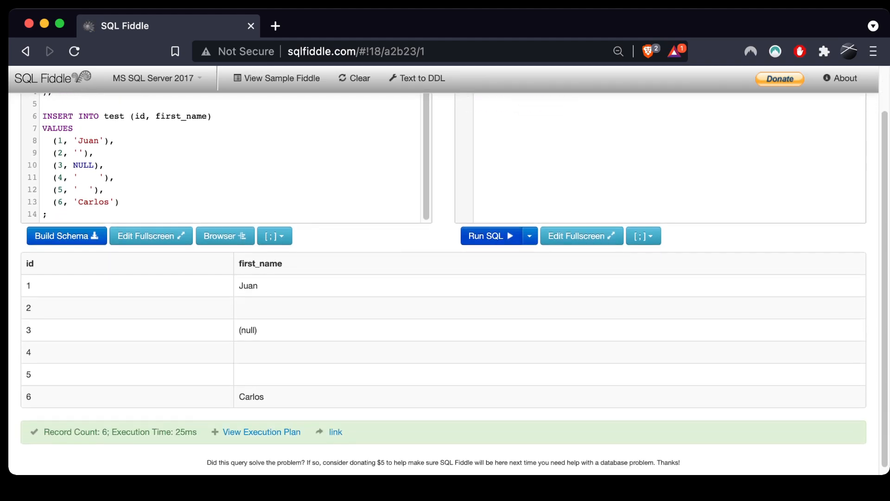
scroll("down", 3)
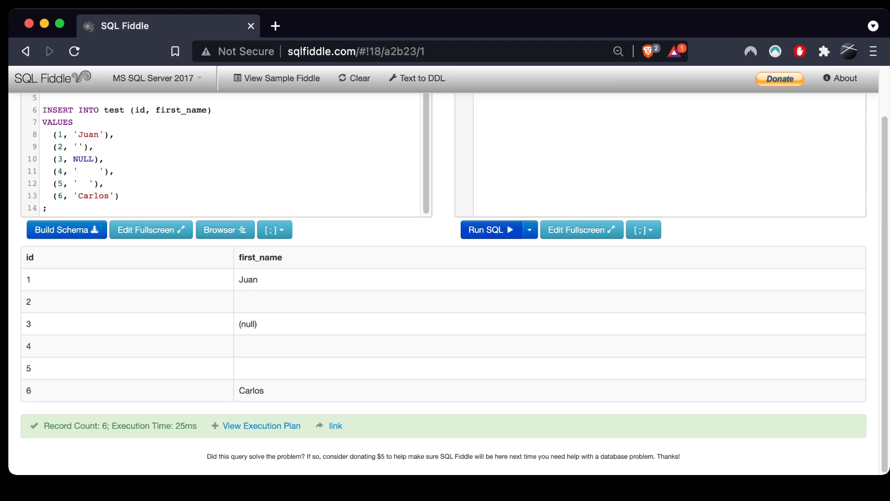
scroll("up", 3)
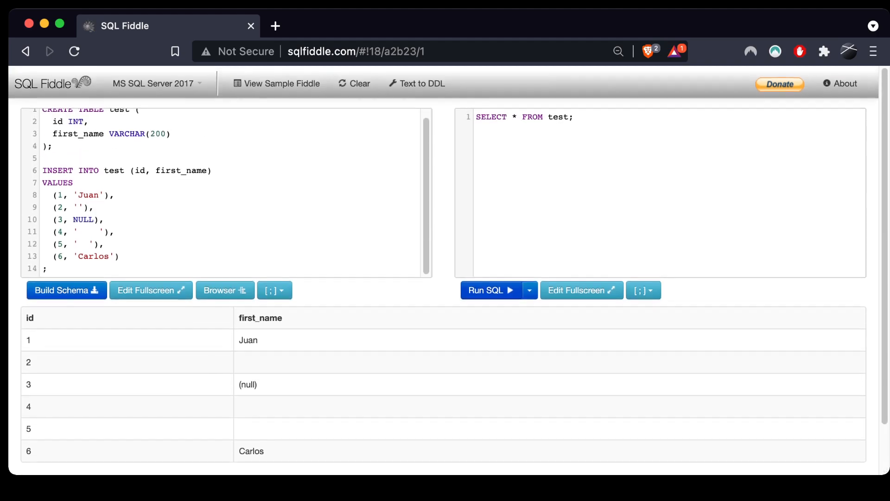